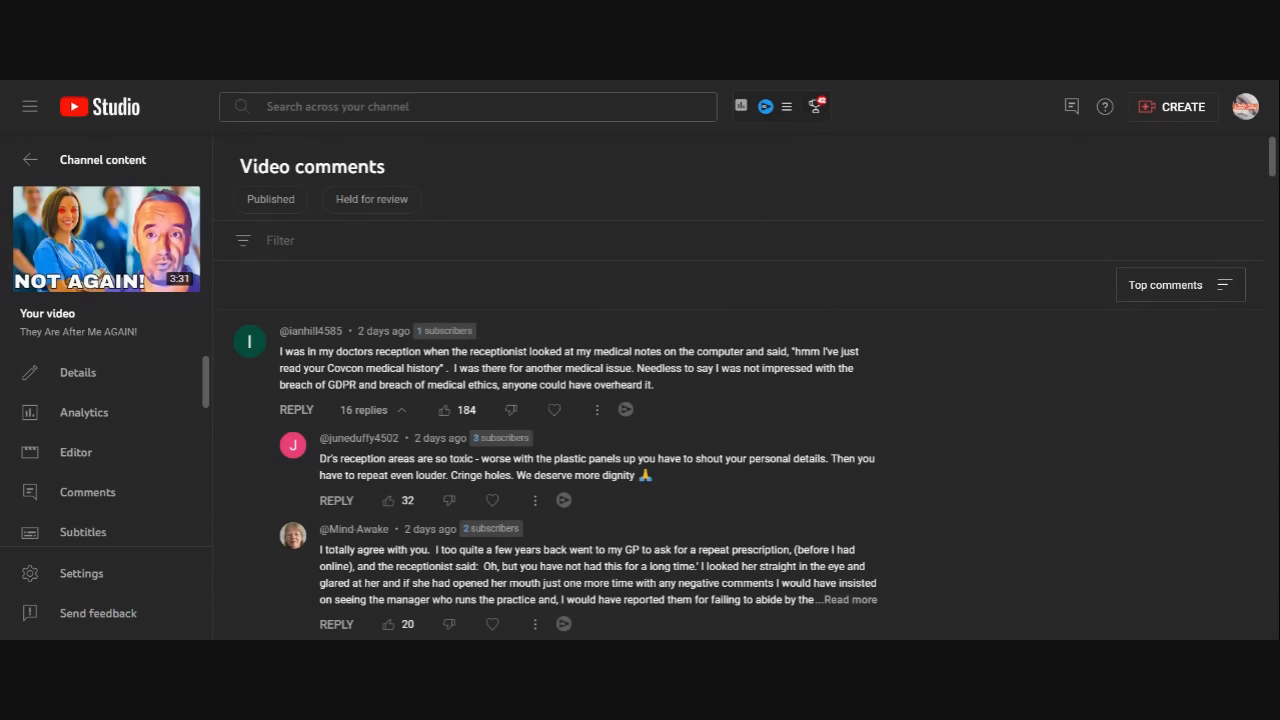
{"action": "mouse_move", "coordinate": [824, 216]}
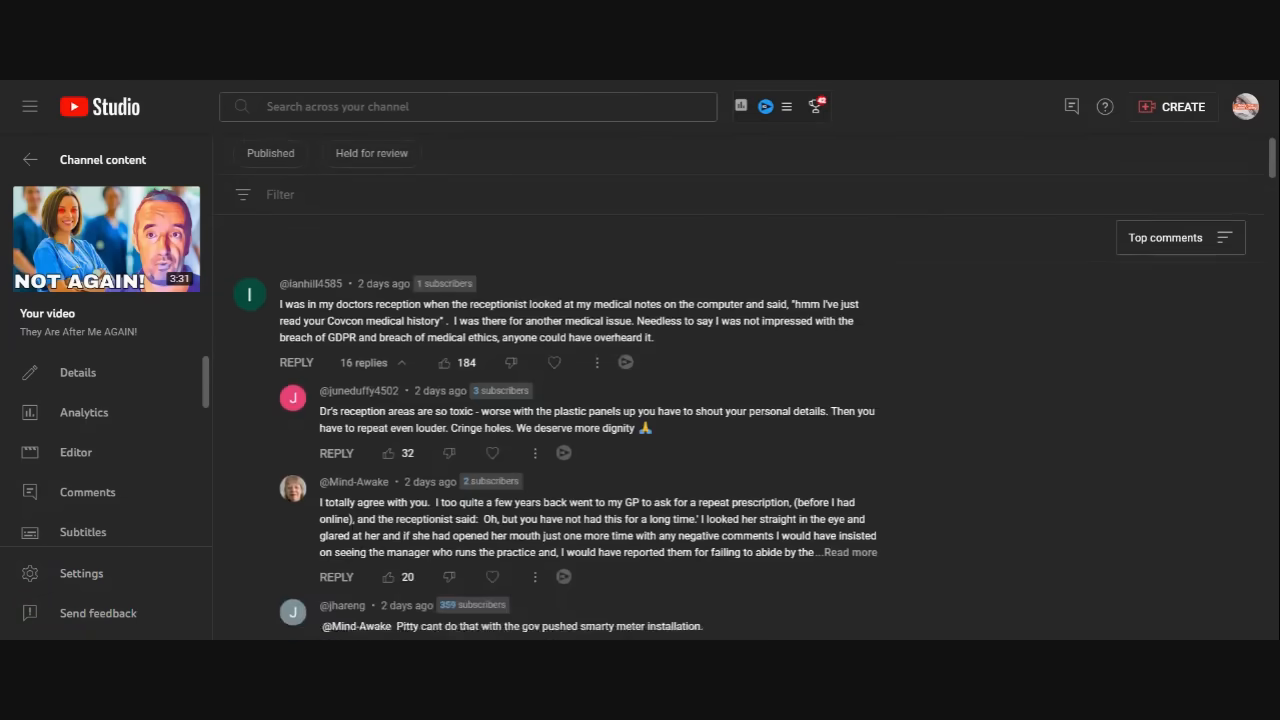
Step: Scroll down past the smart meter replies to the 'CON VID' thread about MPs partying
{"action": "scroll", "scroll_direction": "down", "scroll_amount": 3}
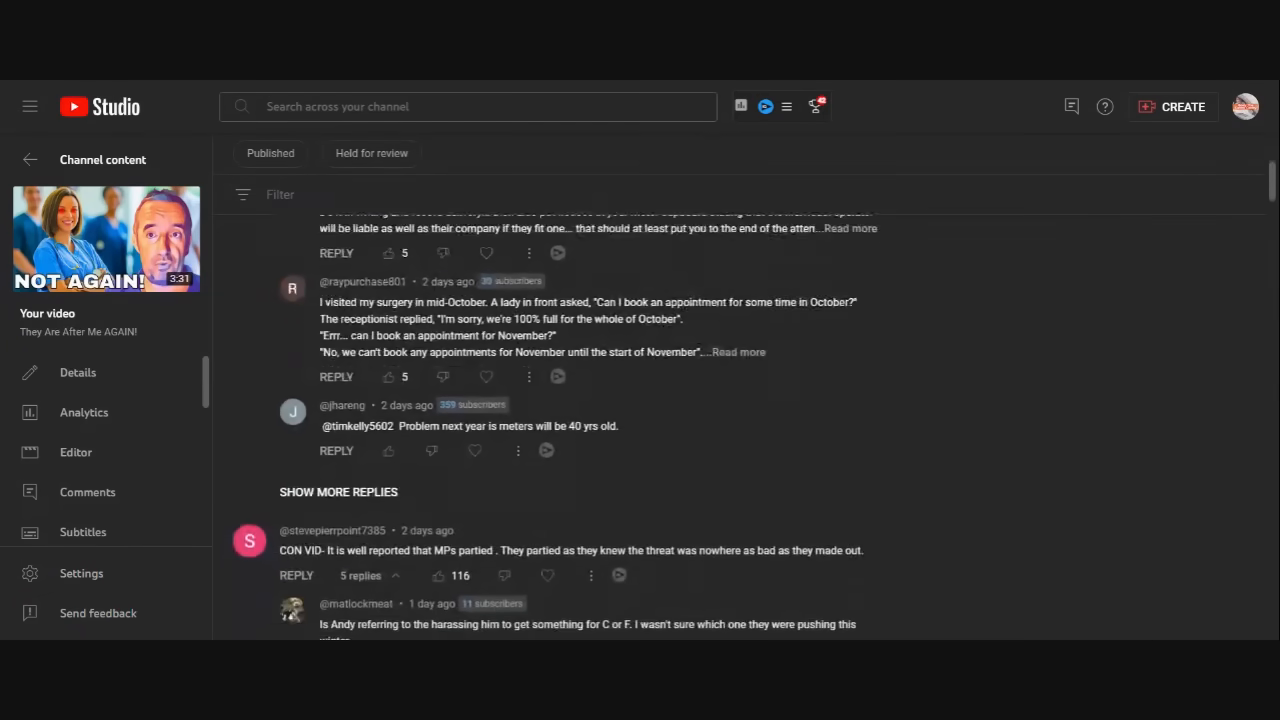
{"action": "scroll", "scroll_direction": "down", "scroll_amount": 3}
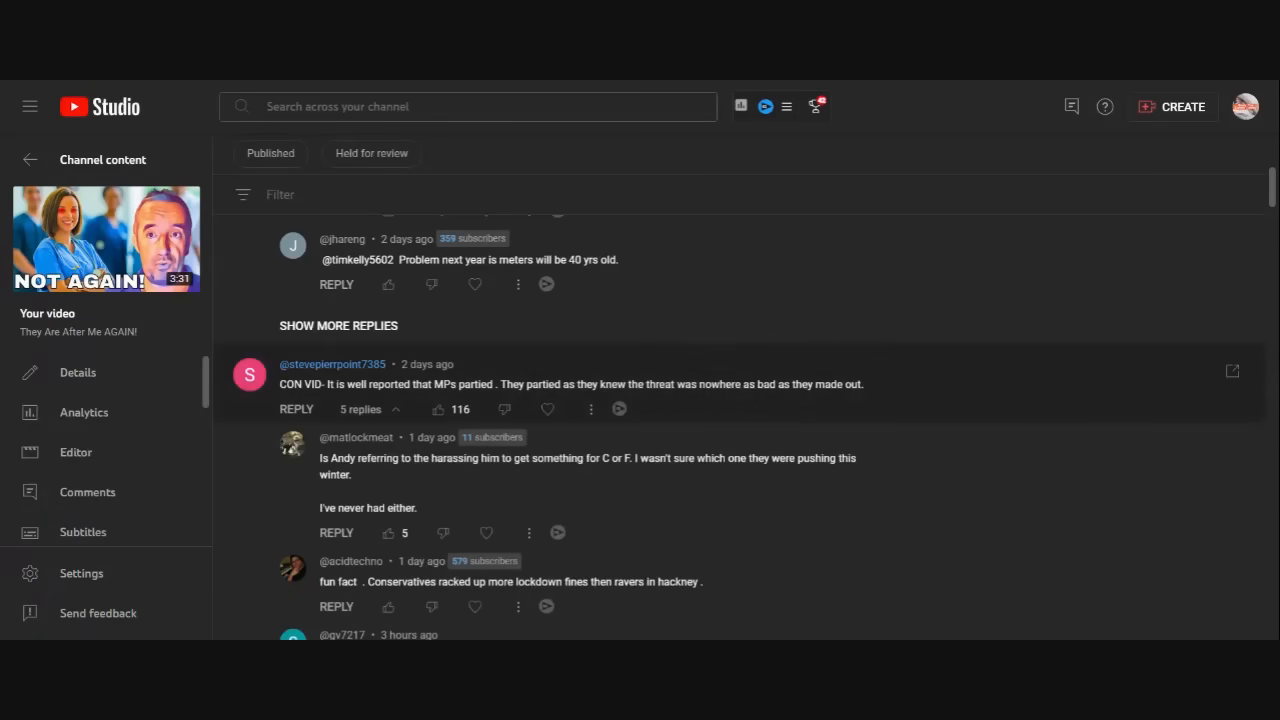
Step: Scroll down past the NHS-invaders replies to the 'NHS playing GOD' and IT security comments
{"action": "scroll", "scroll_direction": "down", "scroll_amount": 3}
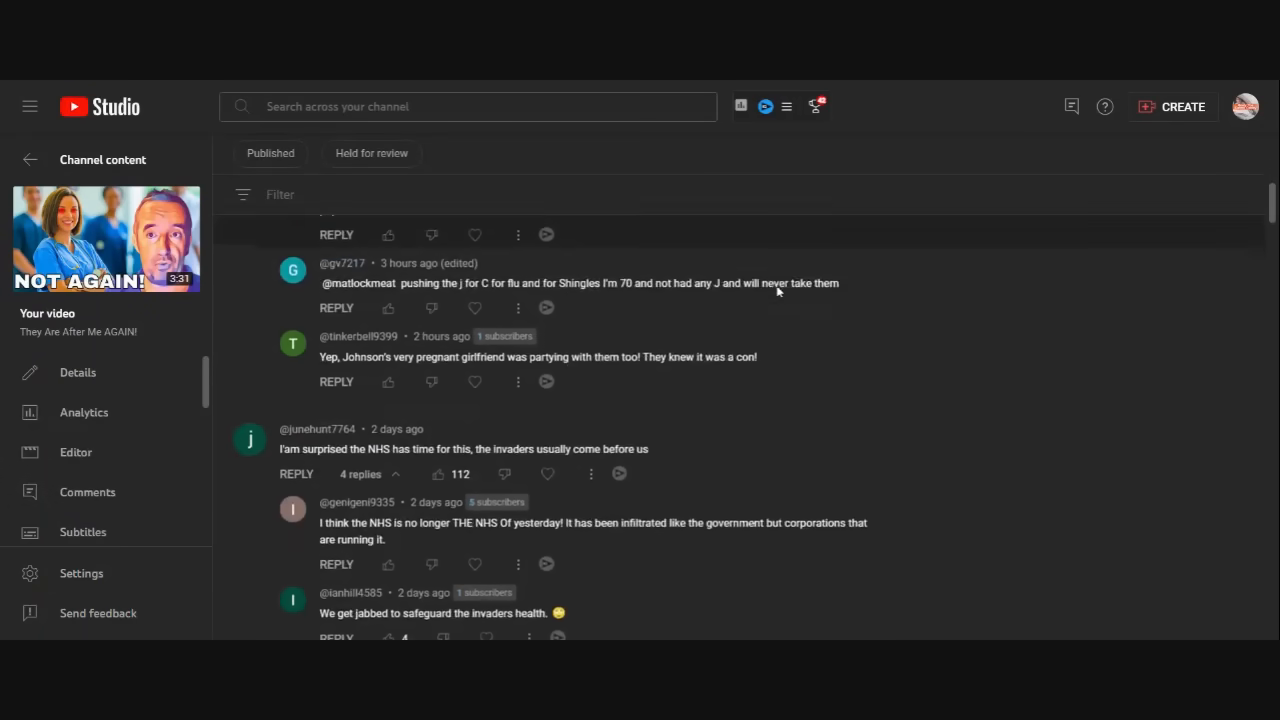
{"action": "scroll", "scroll_direction": "down", "scroll_amount": 3}
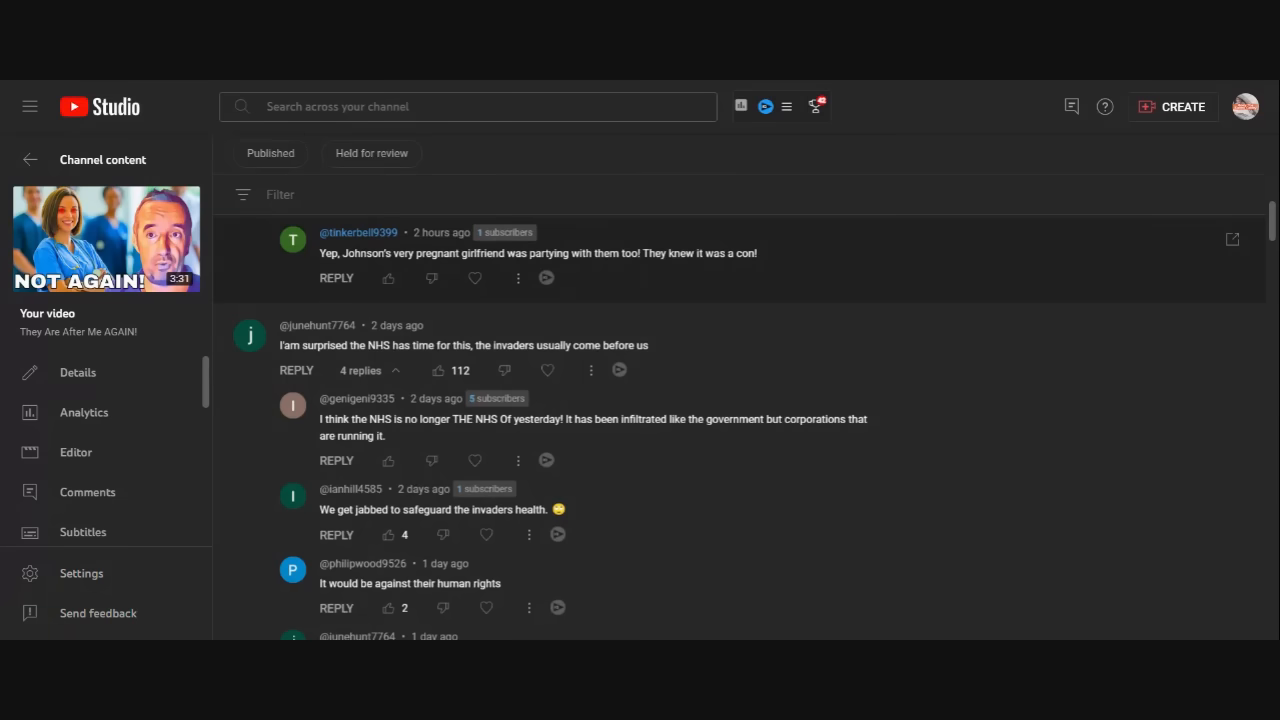
{"action": "scroll", "scroll_direction": "down", "scroll_amount": 3}
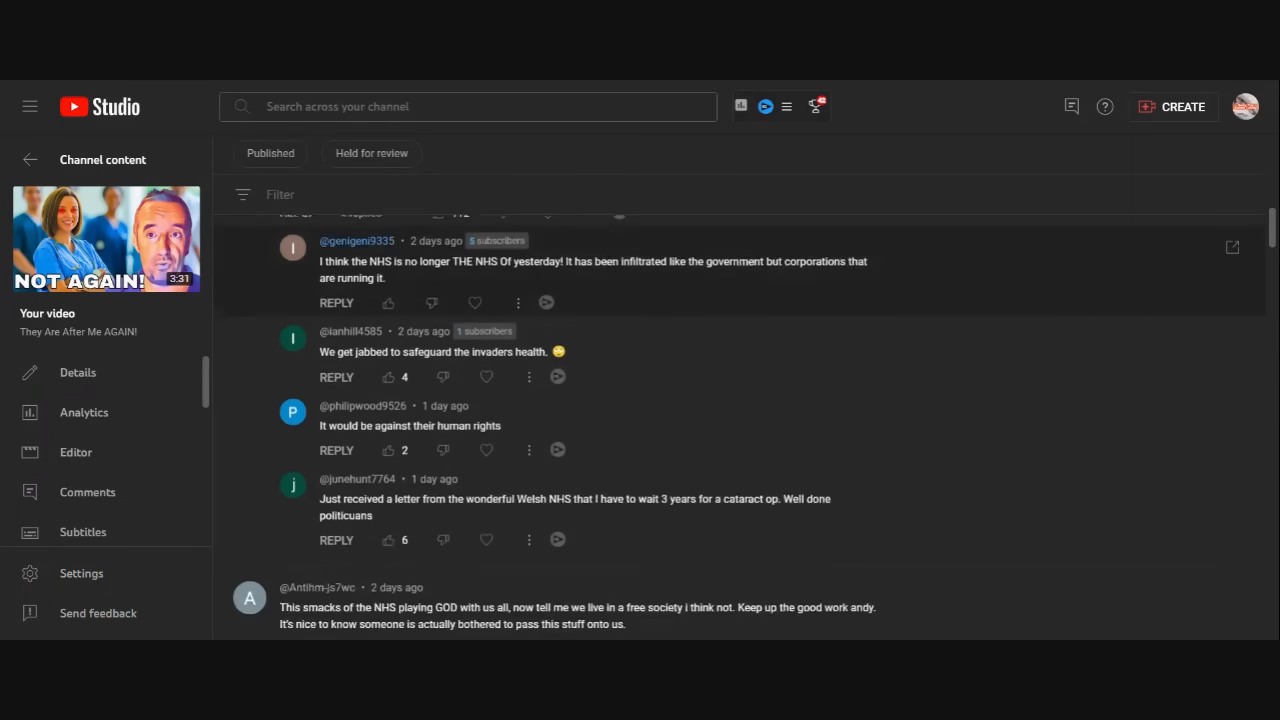
{"action": "scroll", "scroll_direction": "down", "scroll_amount": 3}
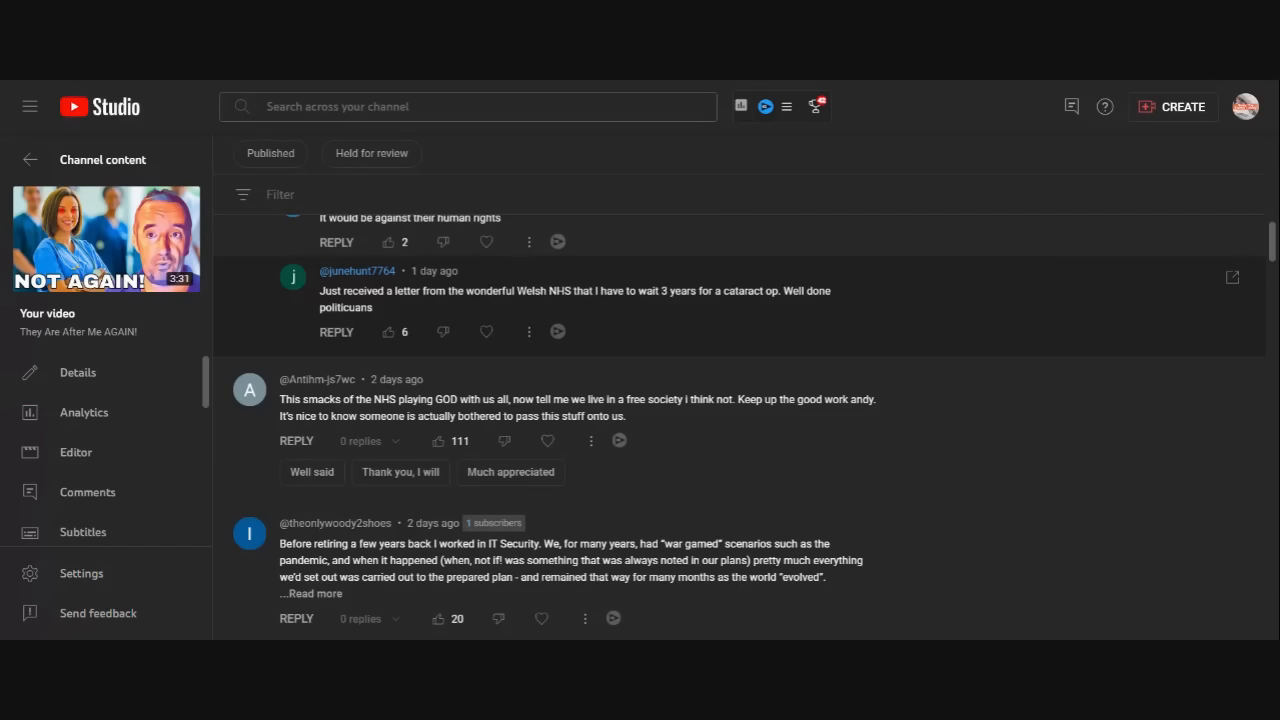
{"action": "scroll", "scroll_direction": "down", "scroll_amount": 3}
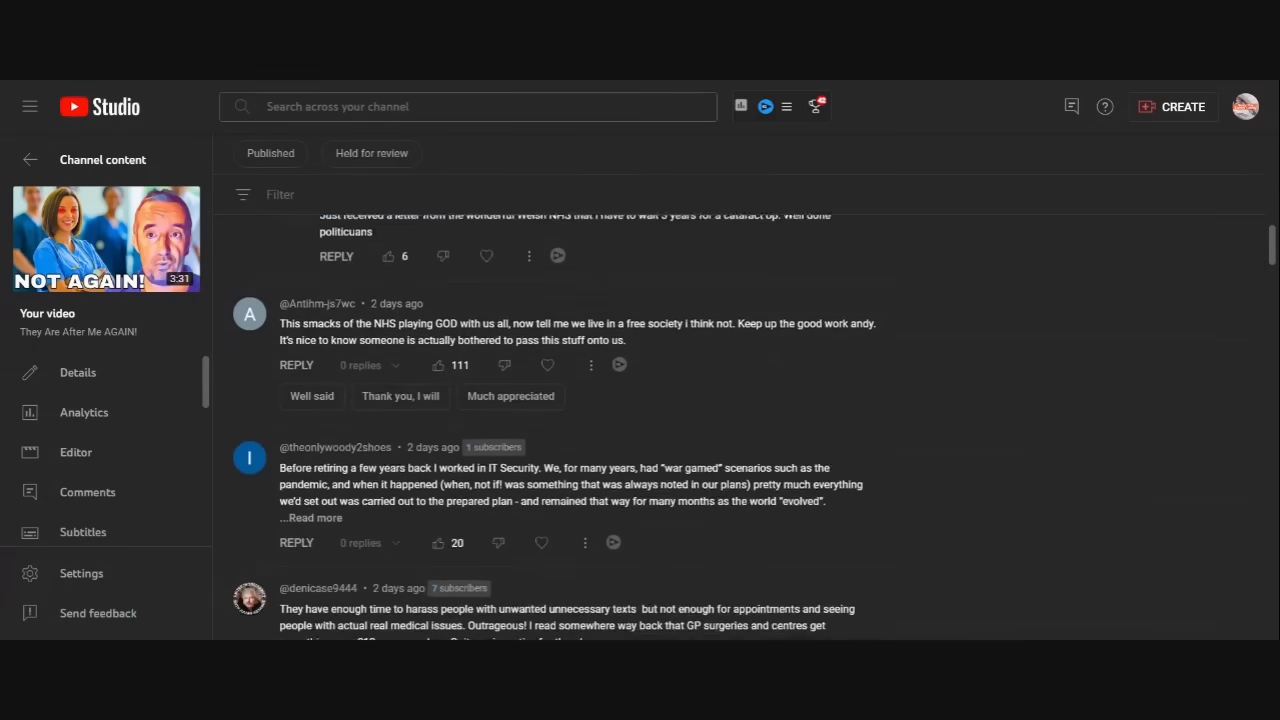
Step: Scroll down so the IT security comment sits at the top, with the unwanted-texts comment below
{"action": "scroll", "scroll_direction": "down", "scroll_amount": 3}
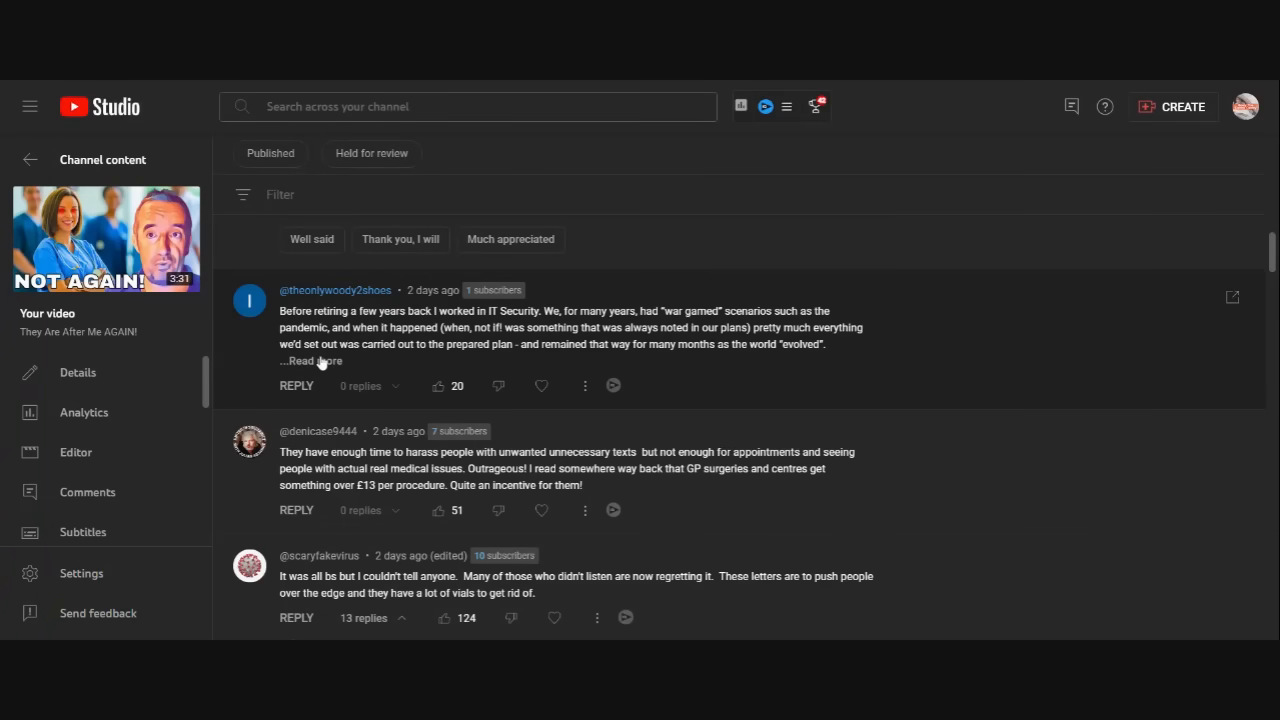
Step: Expand the IT security comment via 'Read more' and scroll down to the 13-reply regretting-the-jab thread
{"action": "left_click", "coordinate": [316, 360]}
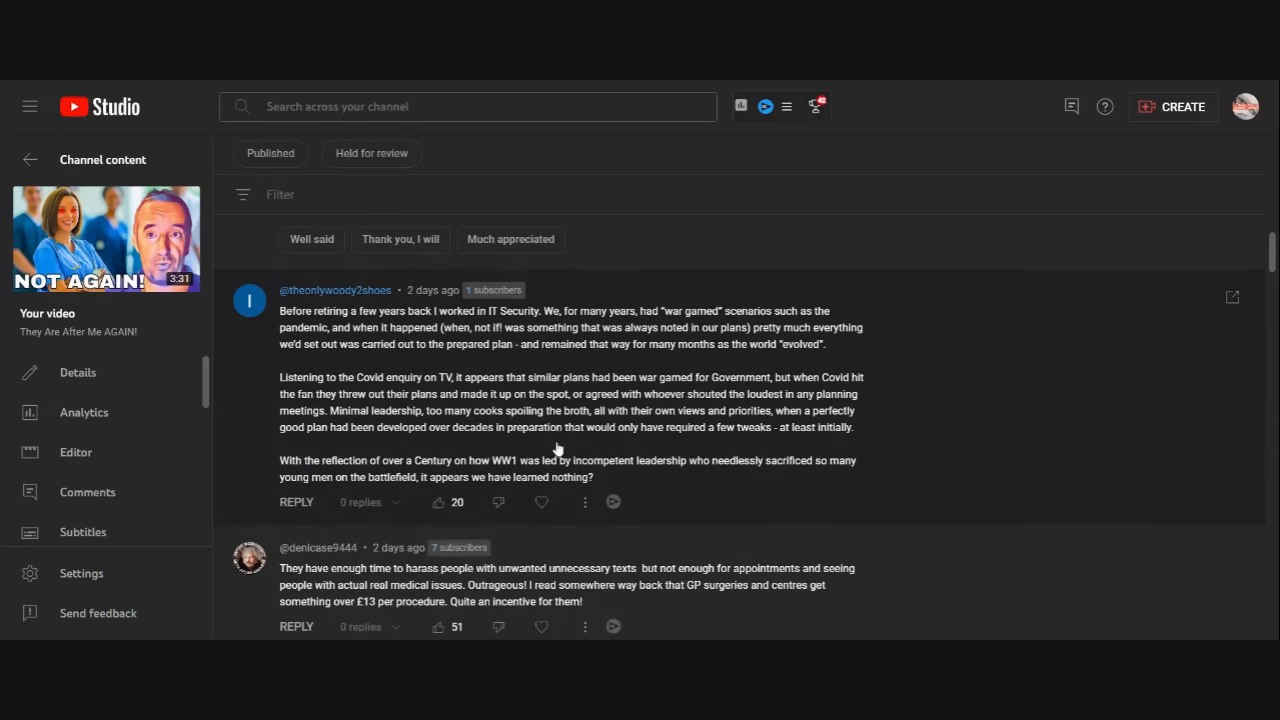
{"action": "mouse_move", "coordinate": [560, 440]}
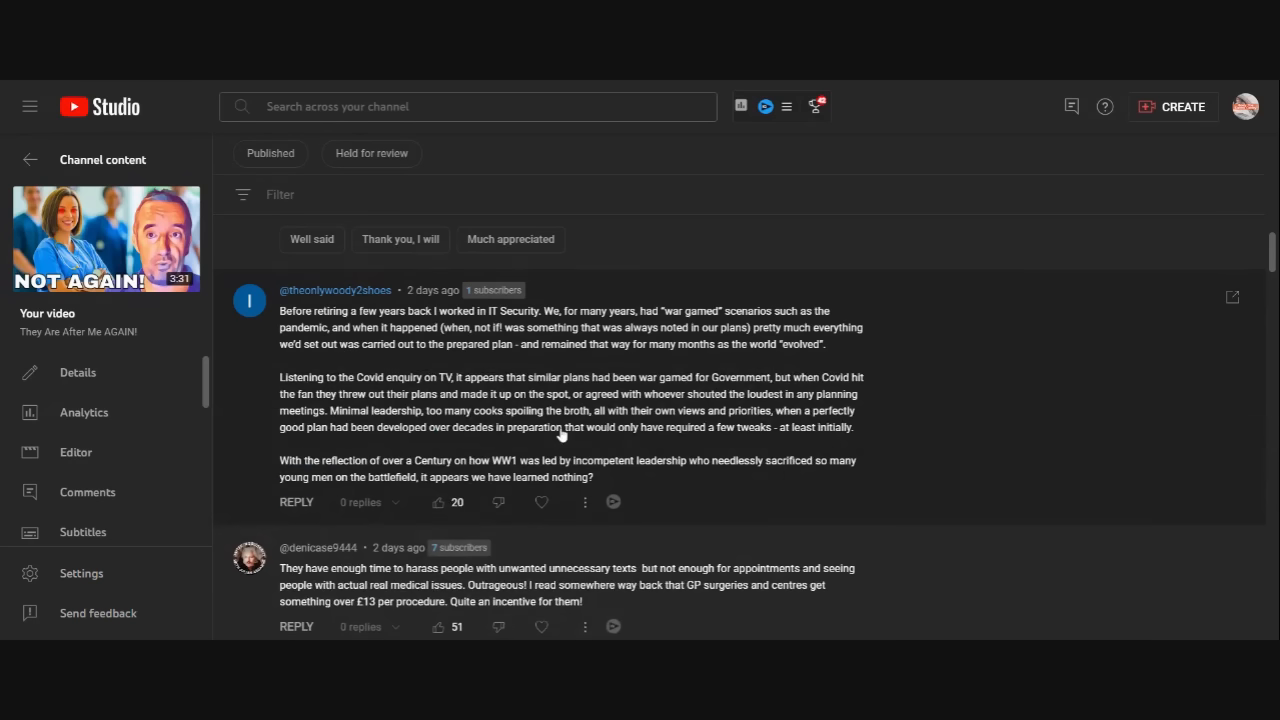
{"action": "scroll", "scroll_direction": "down", "scroll_amount": 3}
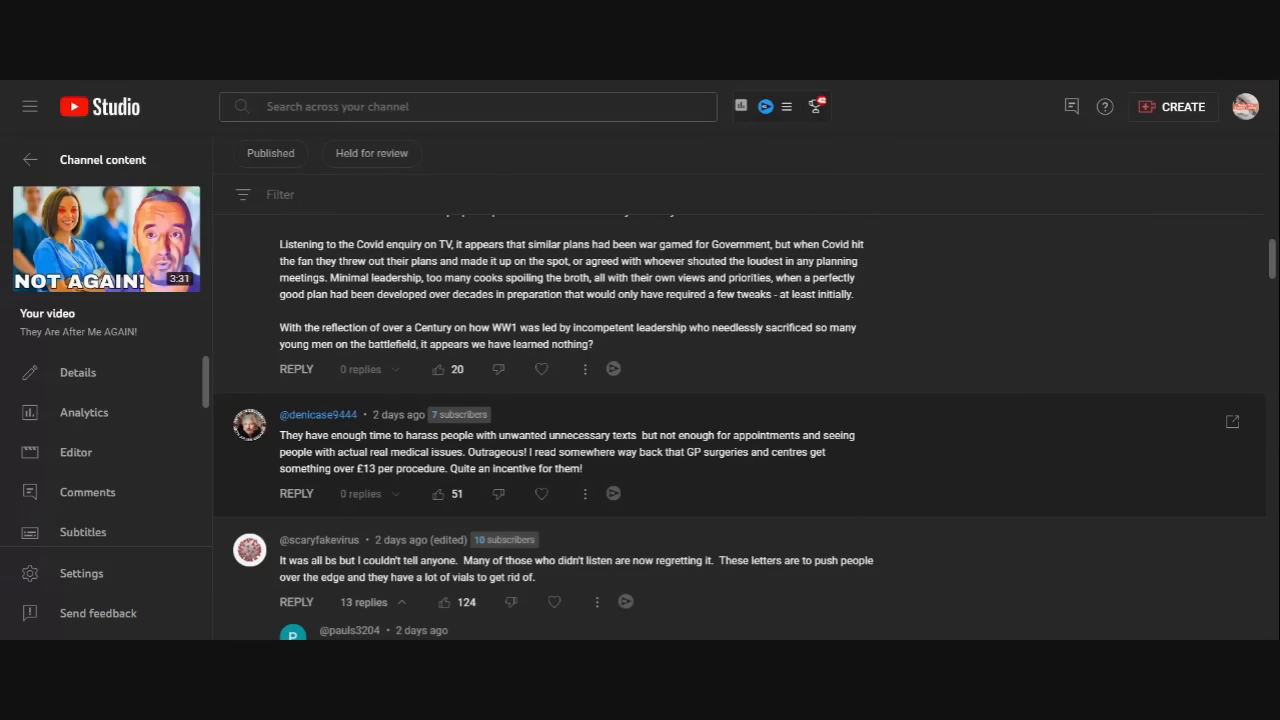
{"action": "scroll", "scroll_direction": "down", "scroll_amount": 3}
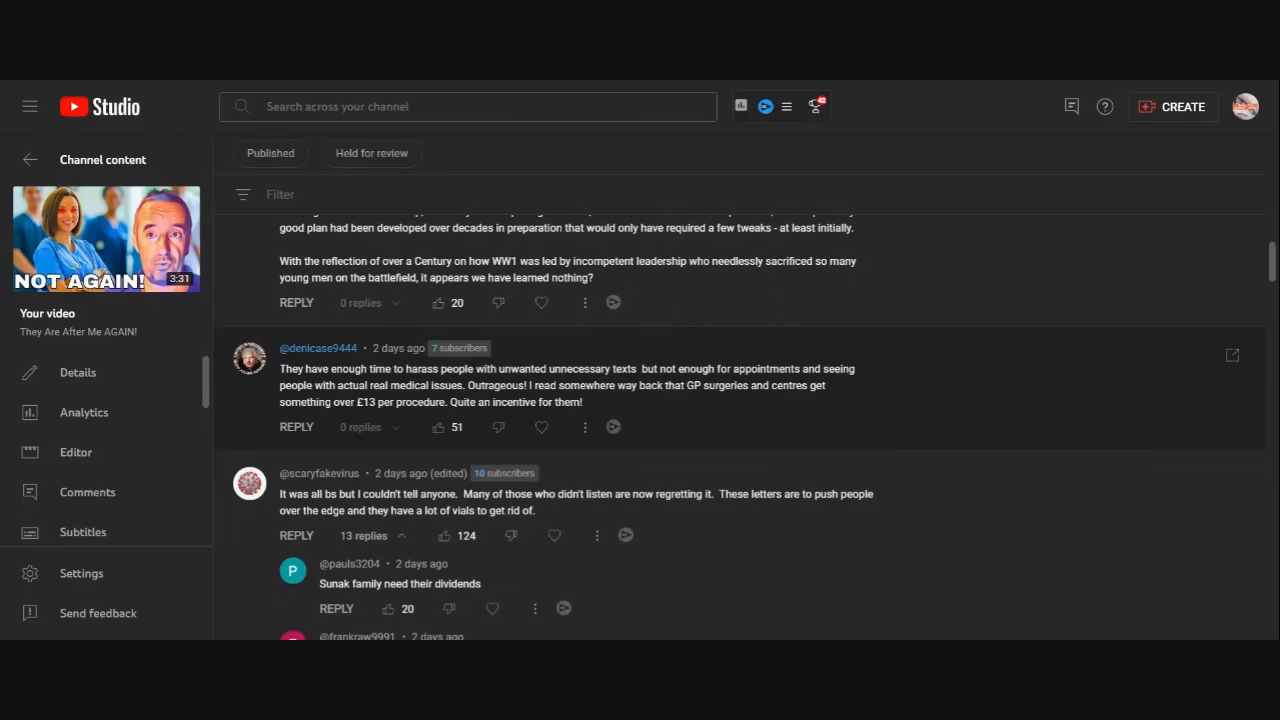
Step: Scroll through the 13 replies about vials and qualifications down to the mindless-minions comment
{"action": "scroll", "scroll_direction": "down", "scroll_amount": 3}
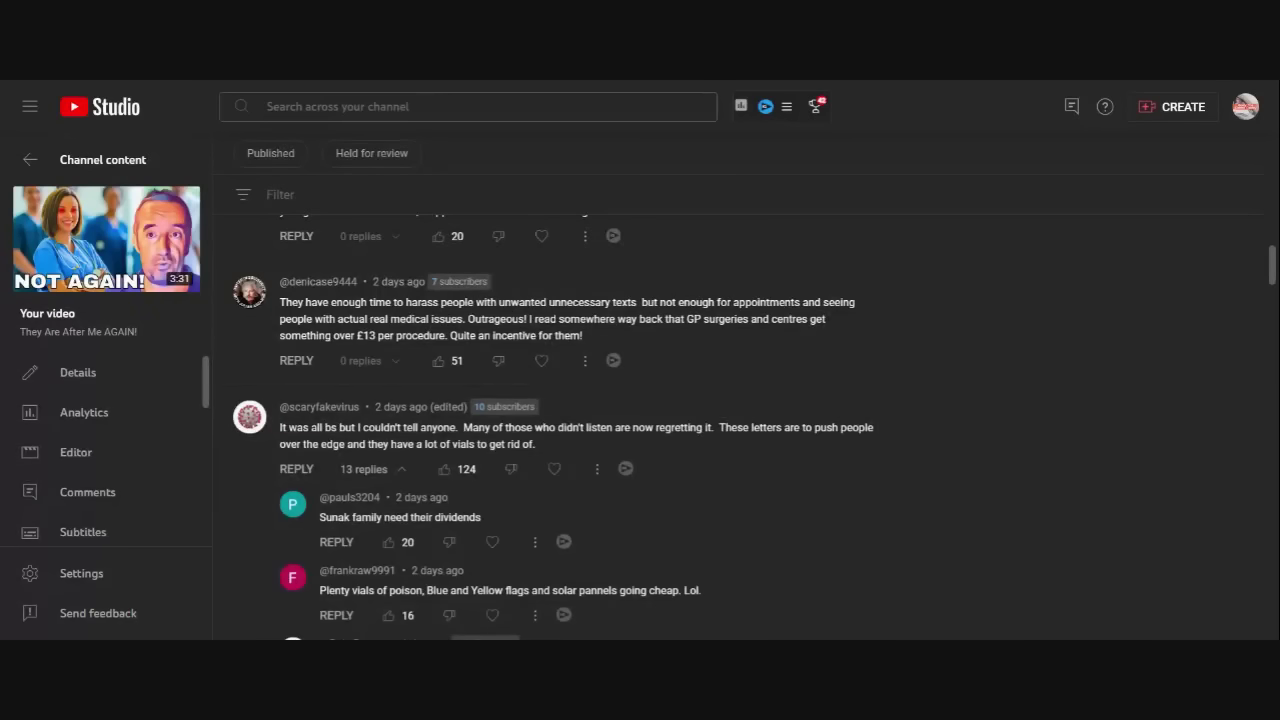
{"action": "scroll", "scroll_direction": "down", "scroll_amount": 3}
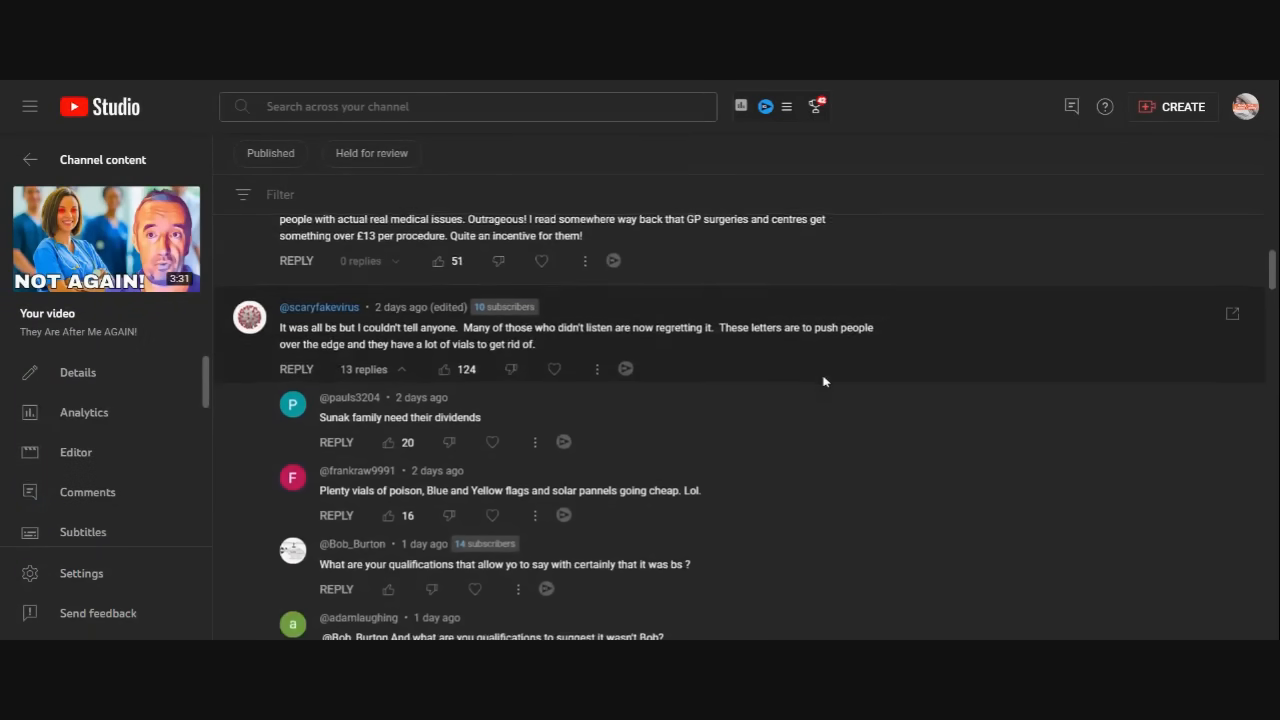
{"action": "scroll", "scroll_direction": "down", "scroll_amount": 3}
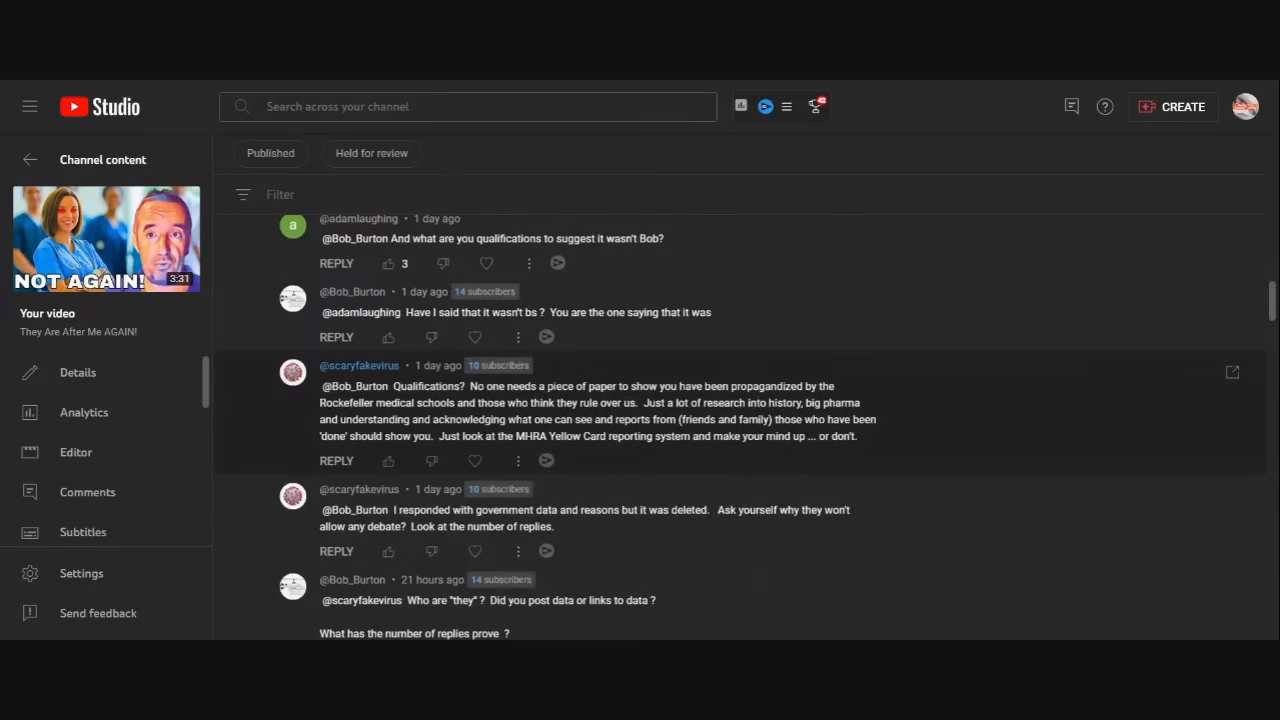
{"action": "scroll", "scroll_direction": "down", "scroll_amount": 3}
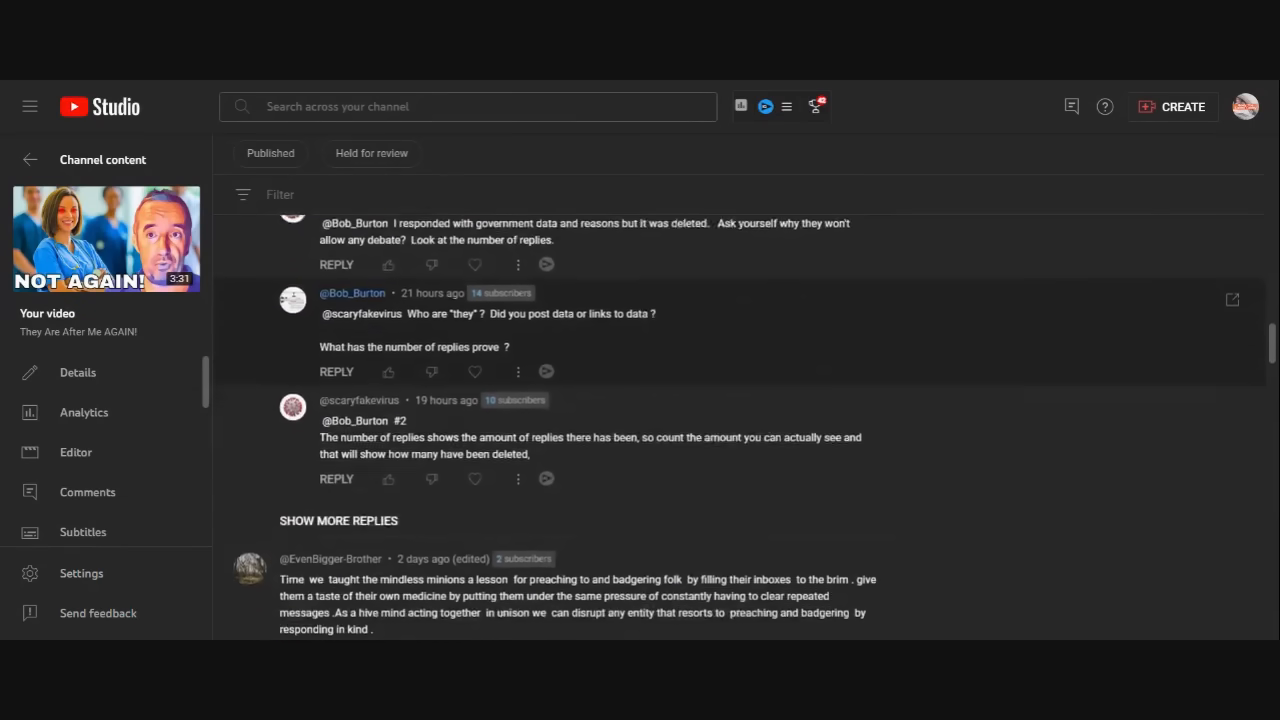
{"action": "scroll", "scroll_direction": "down", "scroll_amount": 3}
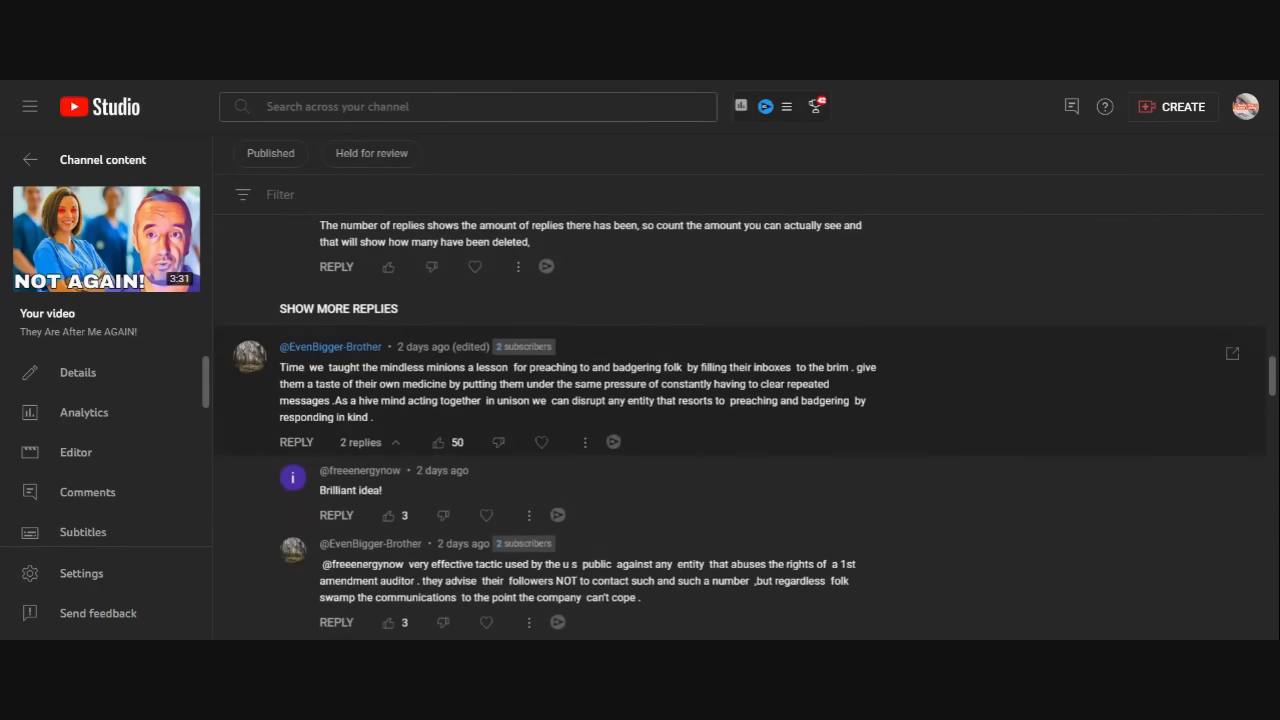